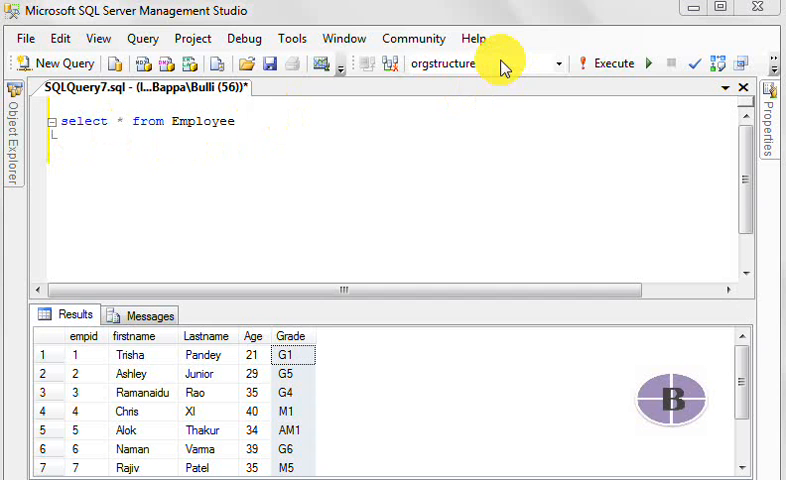
{"action": "mouse_move", "coordinate": [188, 121]}
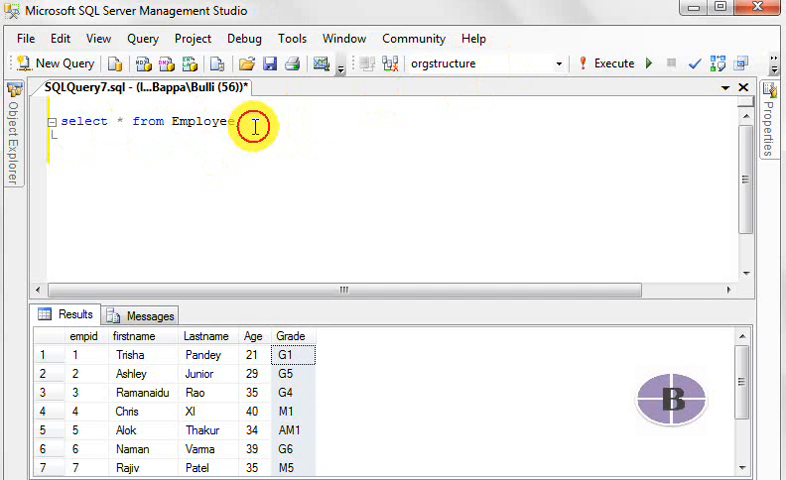
{"action": "mouse_move", "coordinate": [348, 360]}
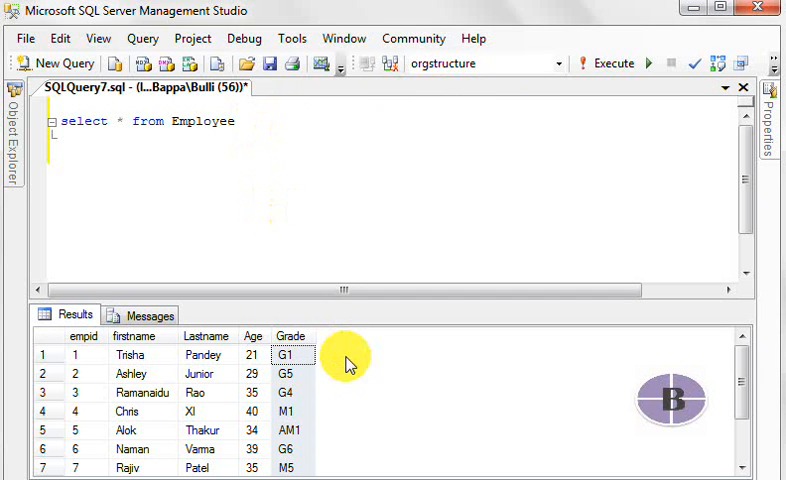
Step: Highlight the Lastname results column, then type 'Alter Table tablename' below the select query
{"action": "left_click", "coordinate": [80, 336]}
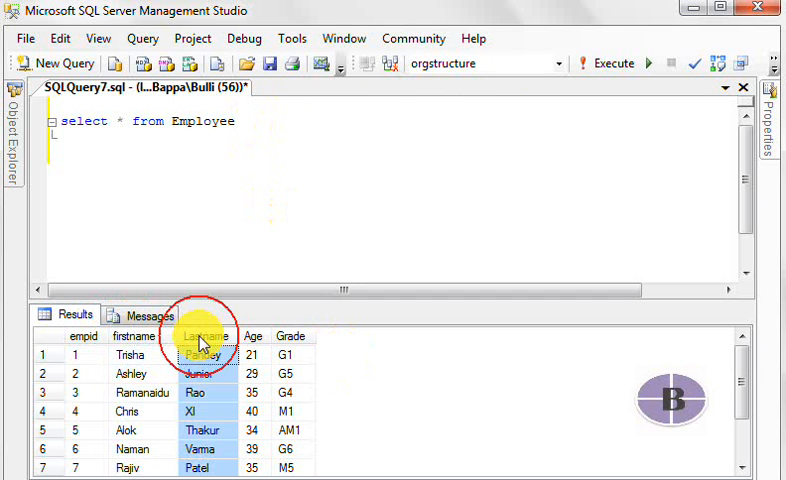
{"action": "left_click", "coordinate": [290, 336]}
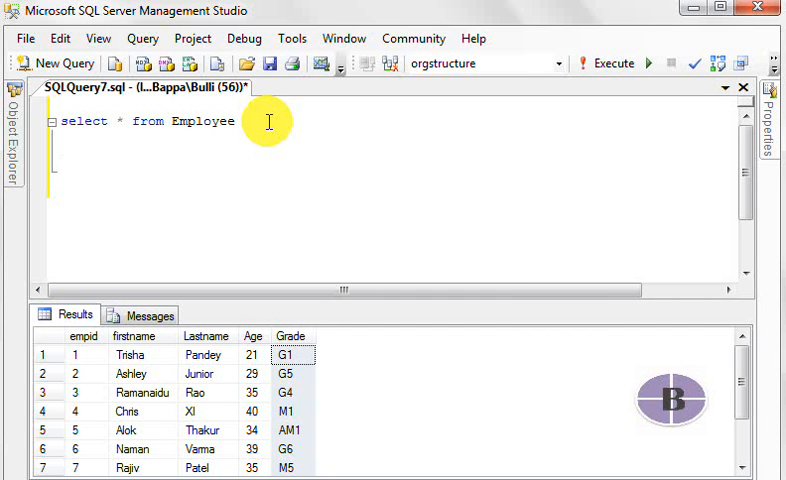
{"action": "type", "text": "a"}
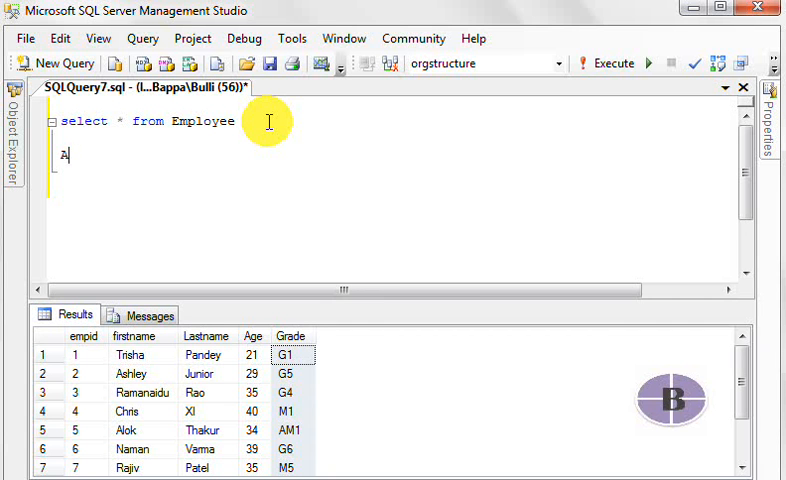
{"action": "type", "text": "lter T"}
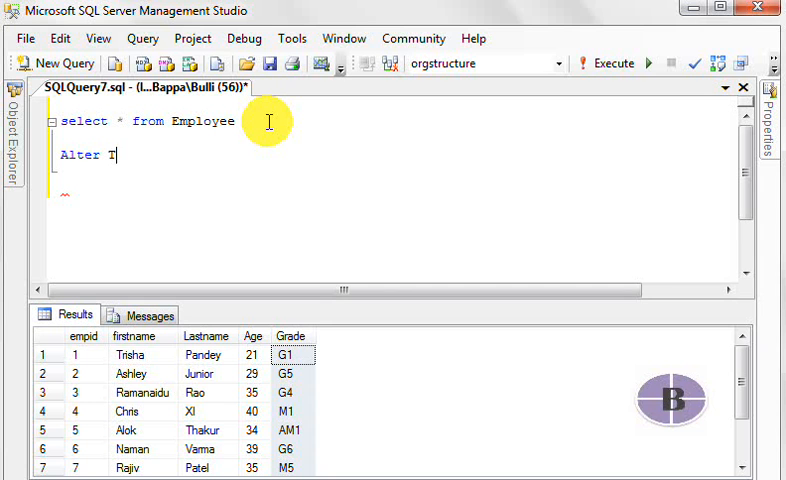
{"action": "type", "text": "able"}
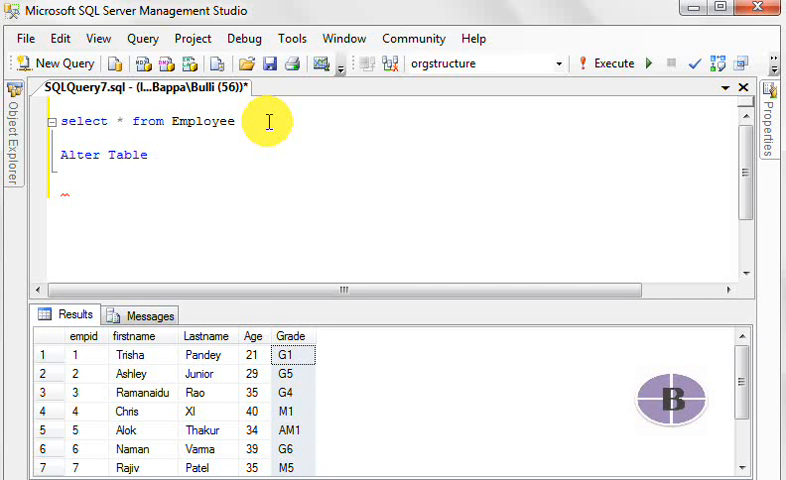
{"action": "type", "text": "ta"}
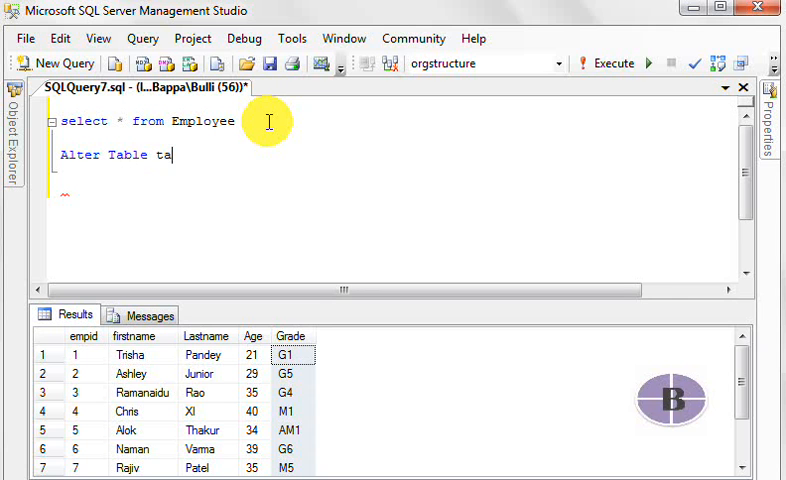
{"action": "type", "text": "ble"}
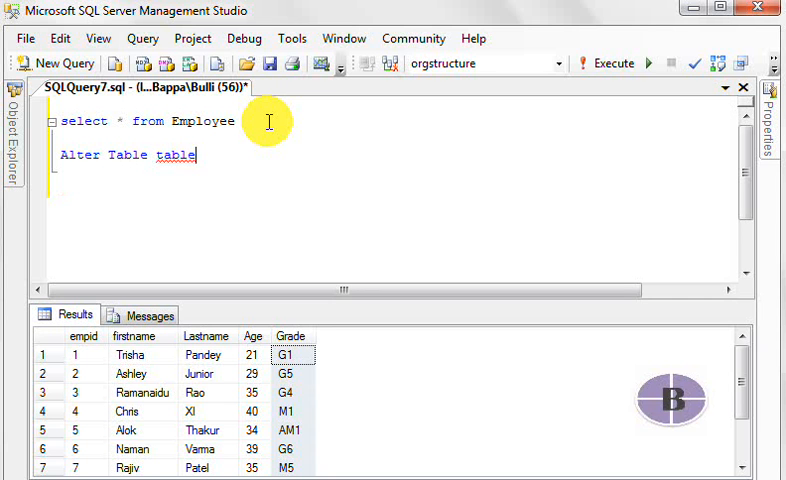
{"action": "type", "text": "name"}
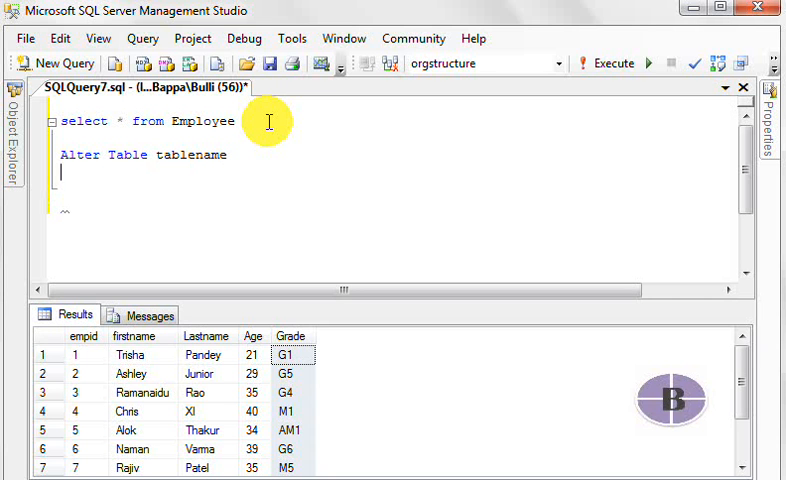
Step: Add the line 'Add columnname datatype' and mark the columnname placeholder
{"action": "type", "text": "a"}
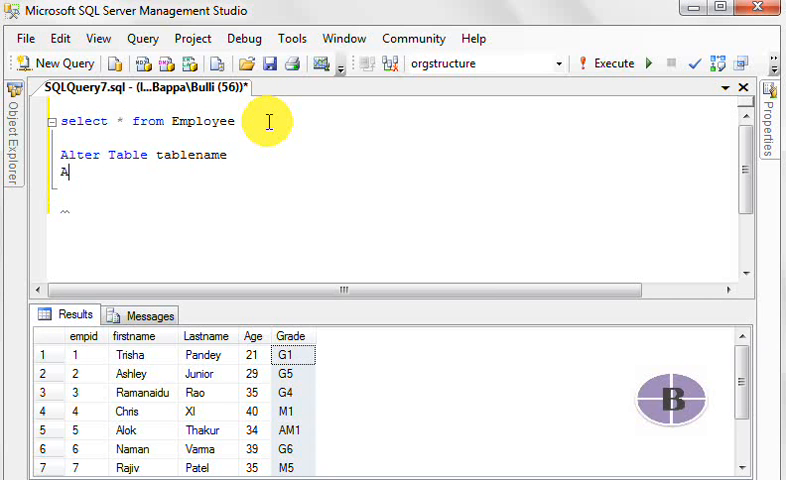
{"action": "type", "text": "Add"}
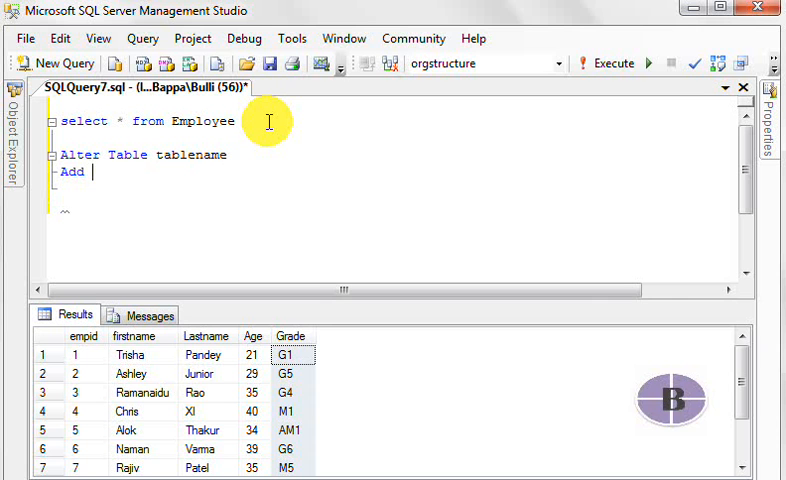
{"action": "type", "text": "colu"}
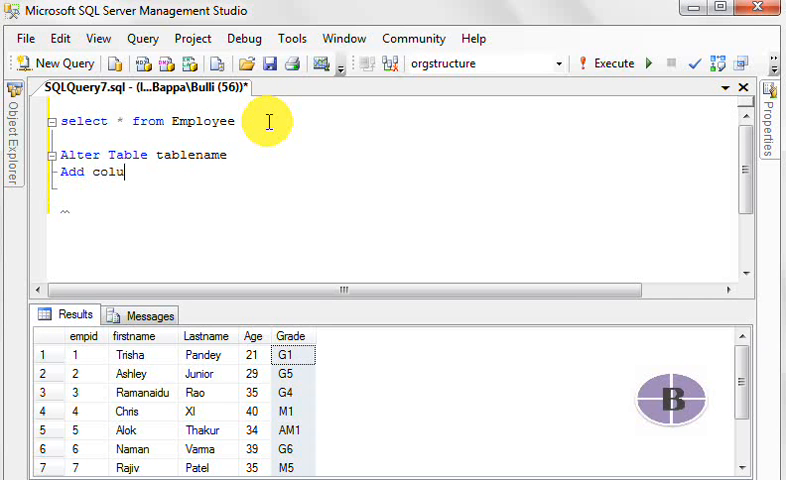
{"action": "type", "text": "mn"}
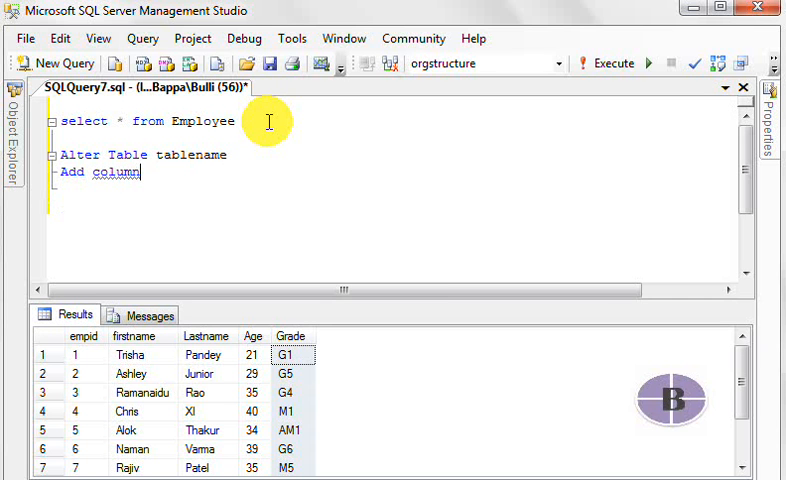
{"action": "type", "text": "name"}
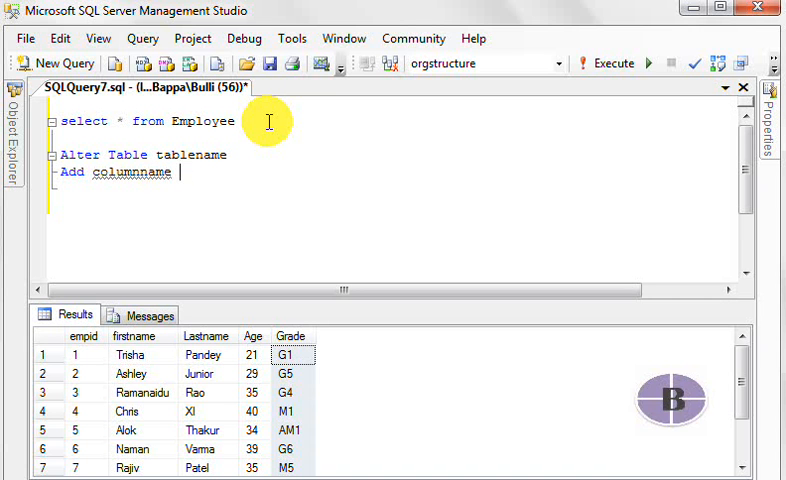
{"action": "type", "text": "data"}
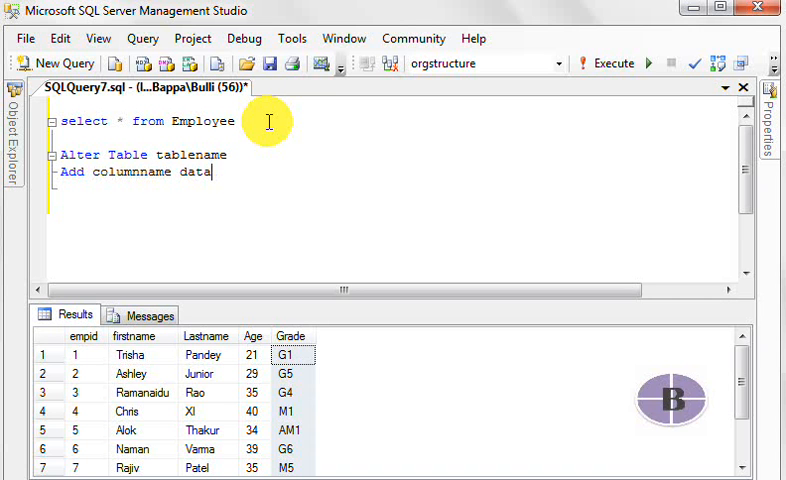
{"action": "type", "text": "type"}
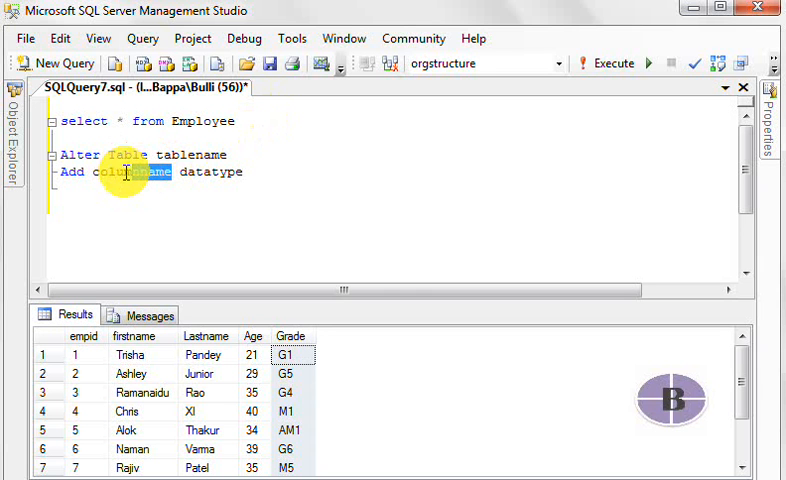
{"action": "double_click", "coordinate": [207, 172]}
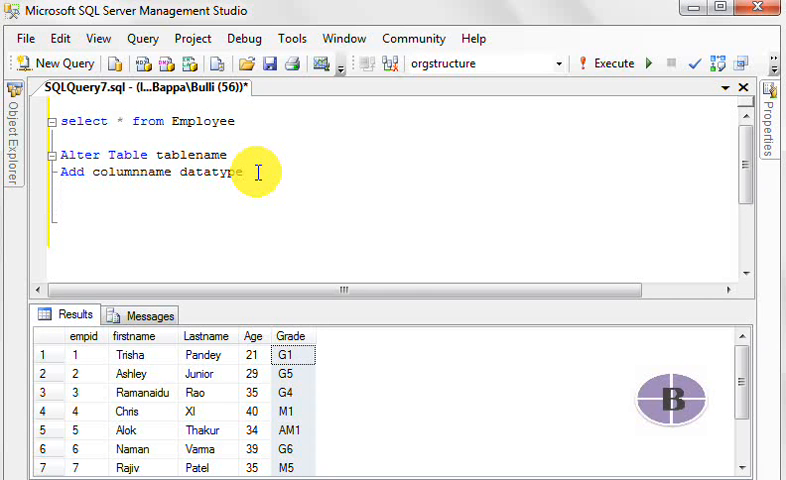
Step: Type 'Alter Table Employee' and, on the next line, 'Add empsal int' beneath the template
{"action": "type", "text": "Alter Table Emp"}
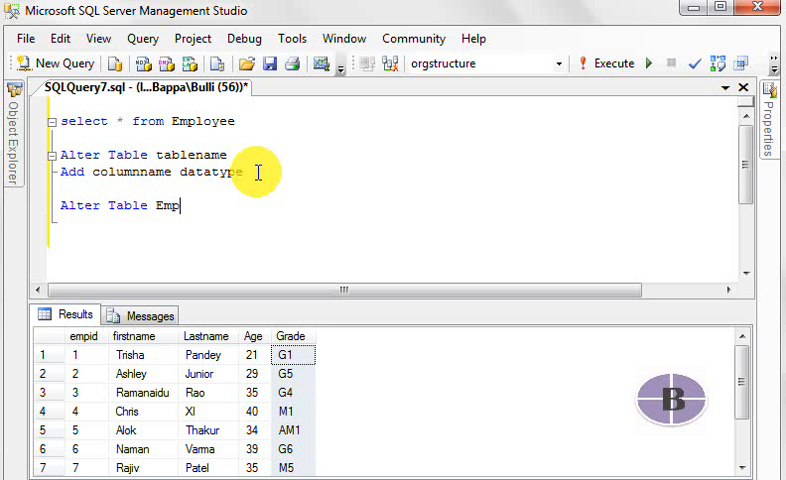
{"action": "type", "text": "loyee"}
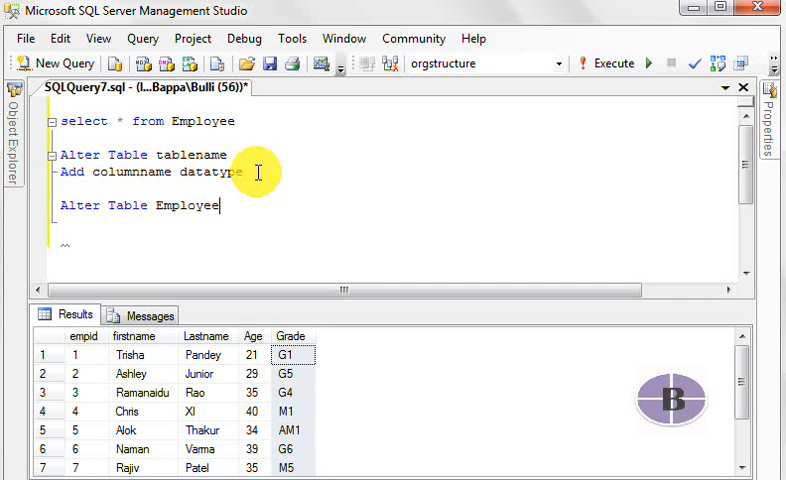
{"action": "key", "text": "BackSpace"}
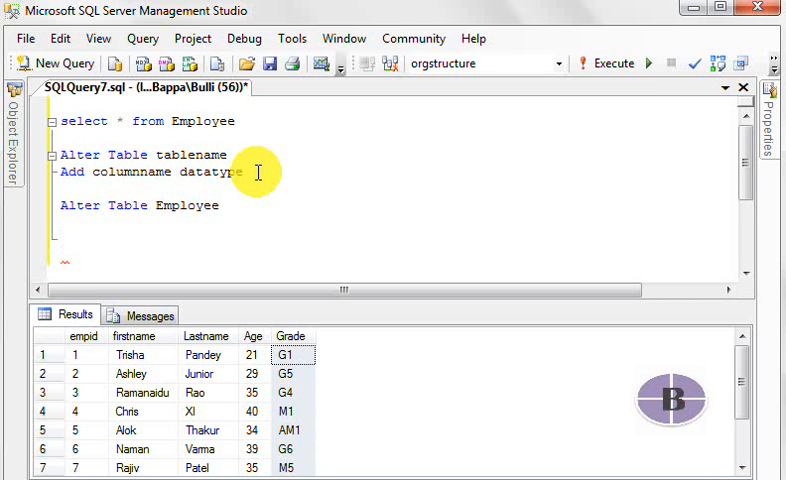
{"action": "type", "text": "A"}
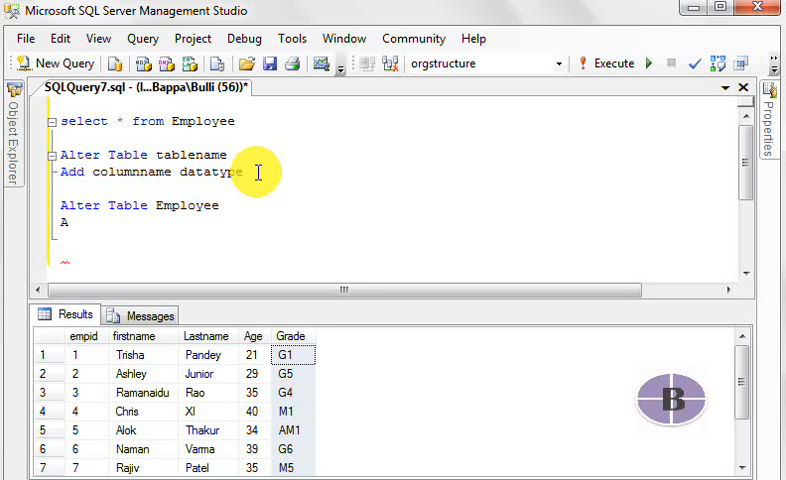
{"action": "type", "text": "Add e"}
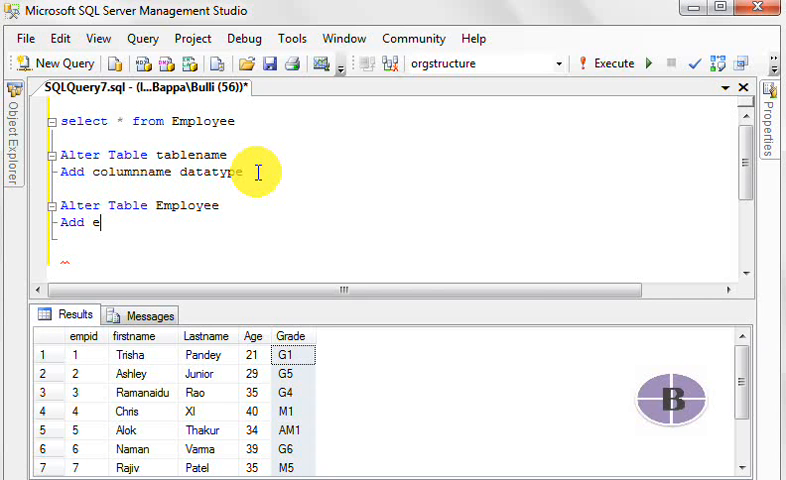
{"action": "type", "text": "mpsal"}
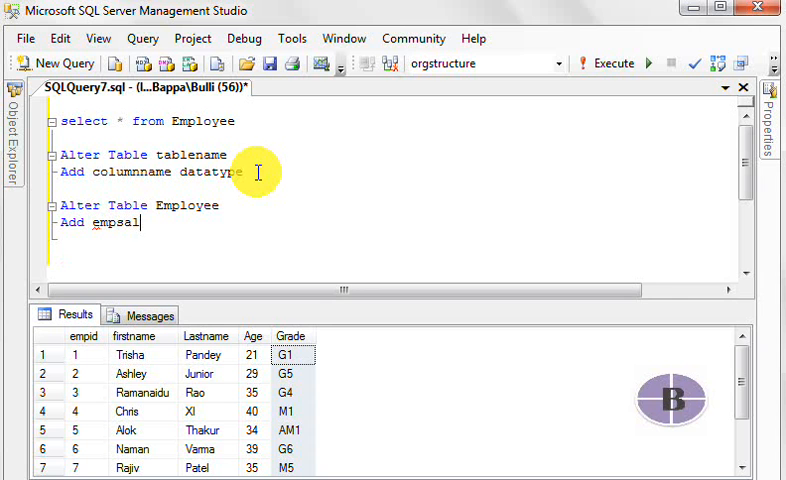
{"action": "type", "text": "\" \""}
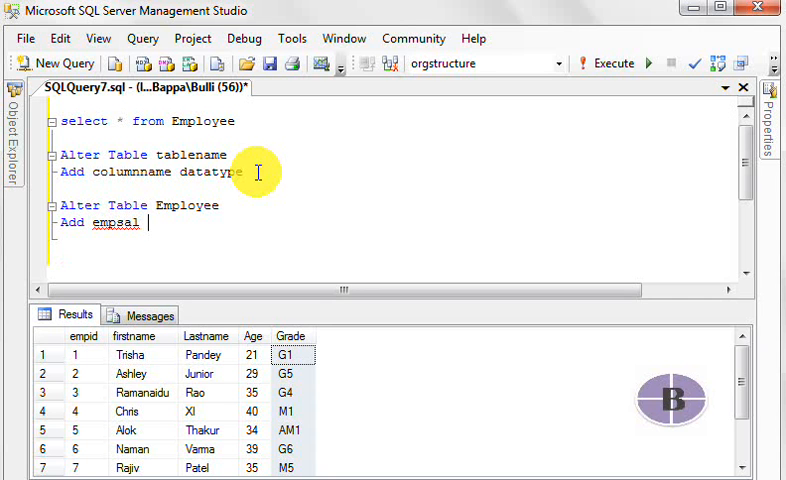
{"action": "type", "text": "int"}
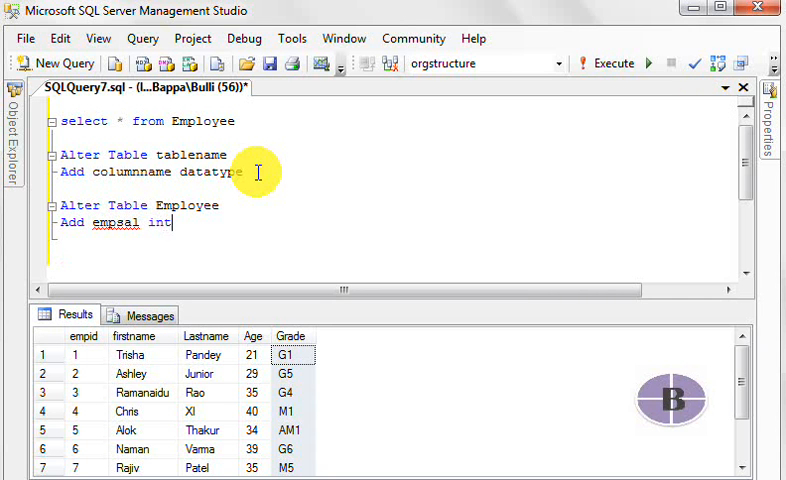
{"action": "mouse_move", "coordinate": [190, 226]}
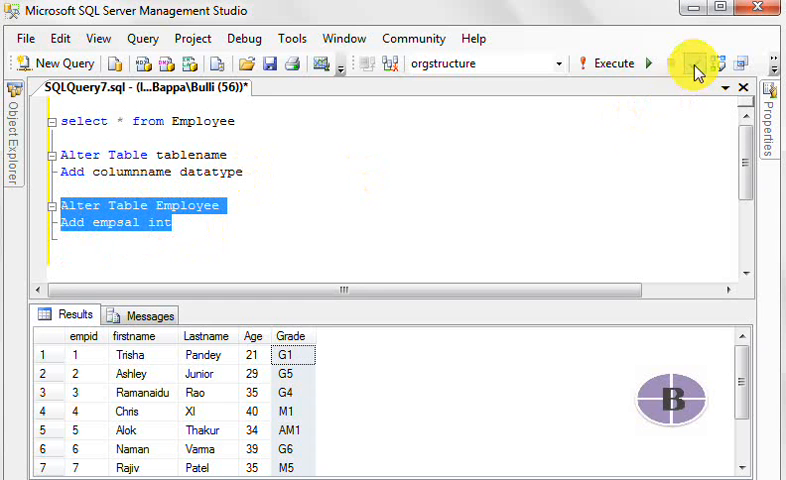
Step: Run the Alter Table Employee Add empsal int statement, then select the 'select * from Employee' line
{"action": "left_click", "coordinate": [608, 63]}
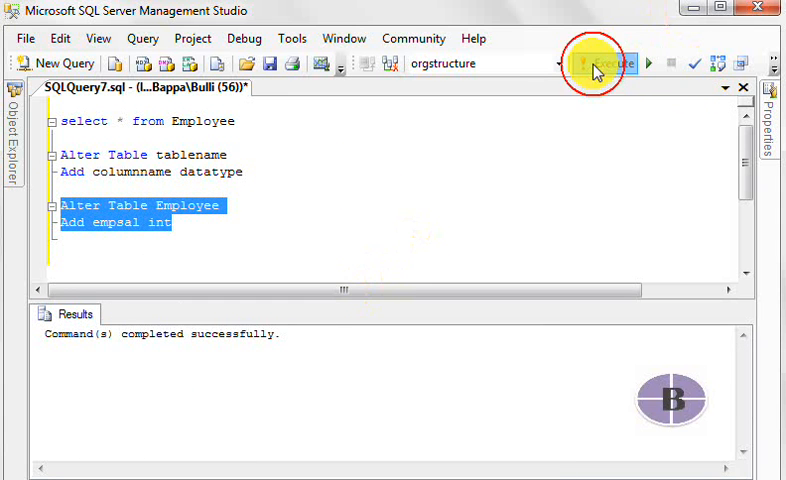
{"action": "left_click", "coordinate": [612, 63]}
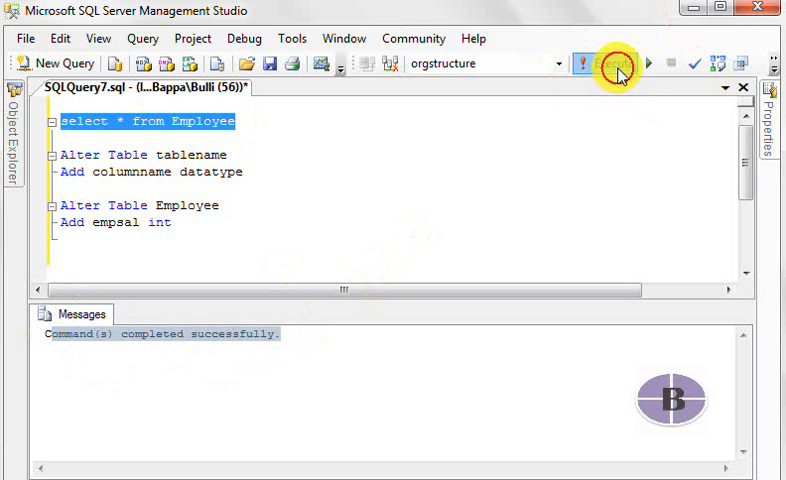
Step: Rerun 'select * from Employee', check the all-NULL empsal column, and click below the ALTER statement
{"action": "left_click", "coordinate": [614, 63]}
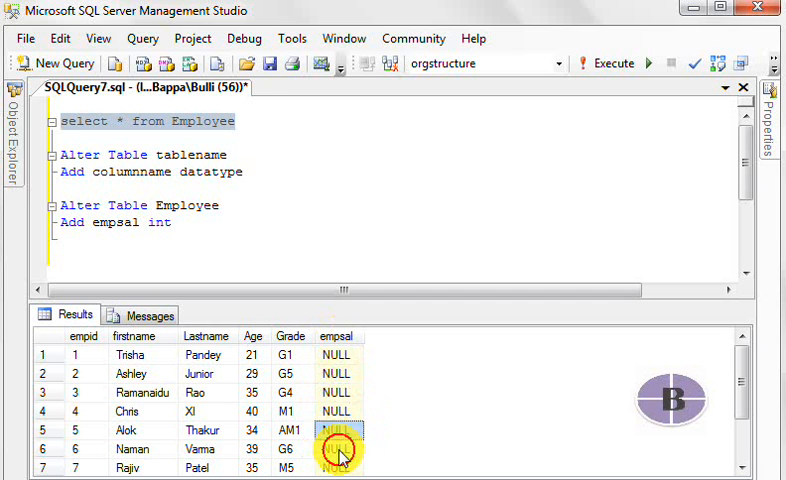
{"action": "scroll", "scroll_direction": "down", "scroll_amount": 3}
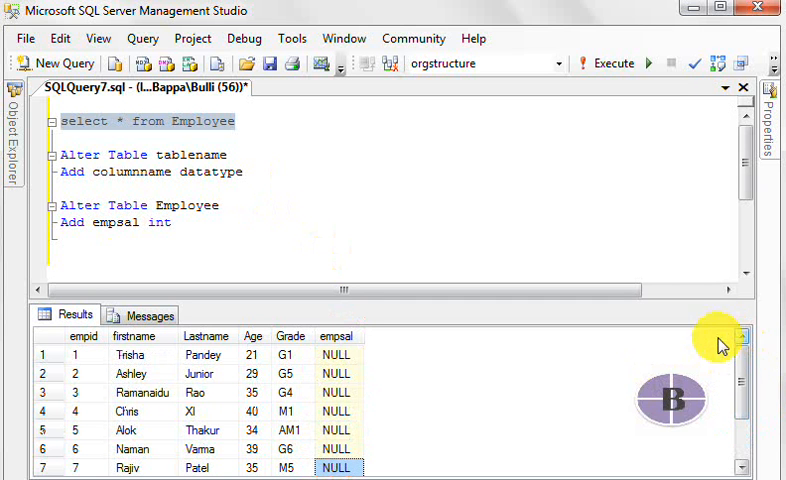
{"action": "left_click", "coordinate": [172, 222]}
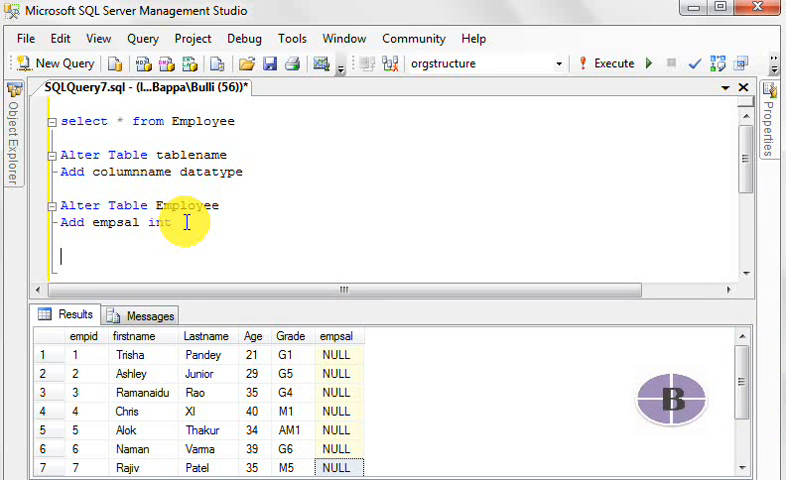
{"action": "type", "text": "Insert value"}
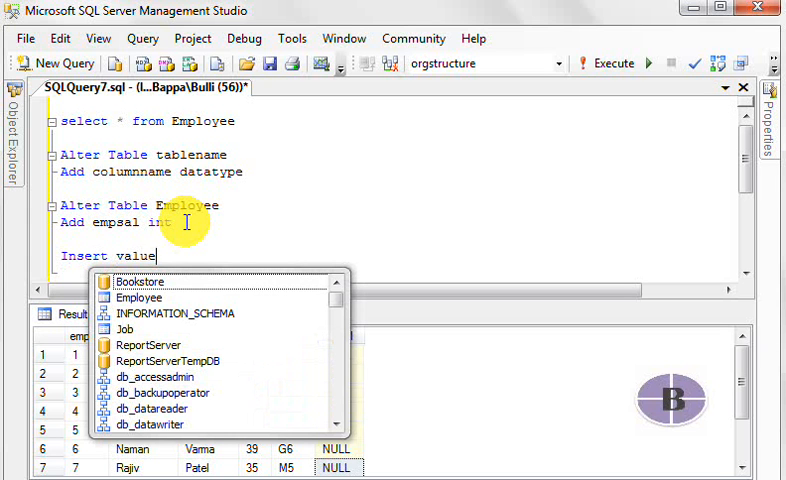
{"action": "type", "text": "s"}
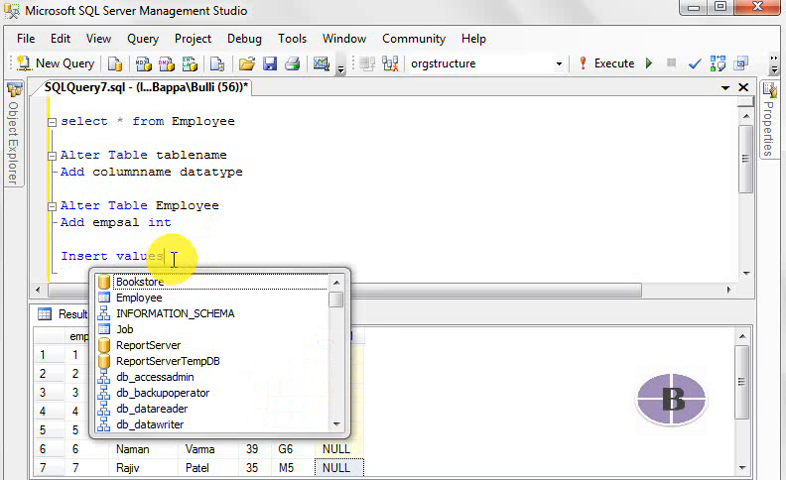
{"action": "mouse_move", "coordinate": [155, 302]}
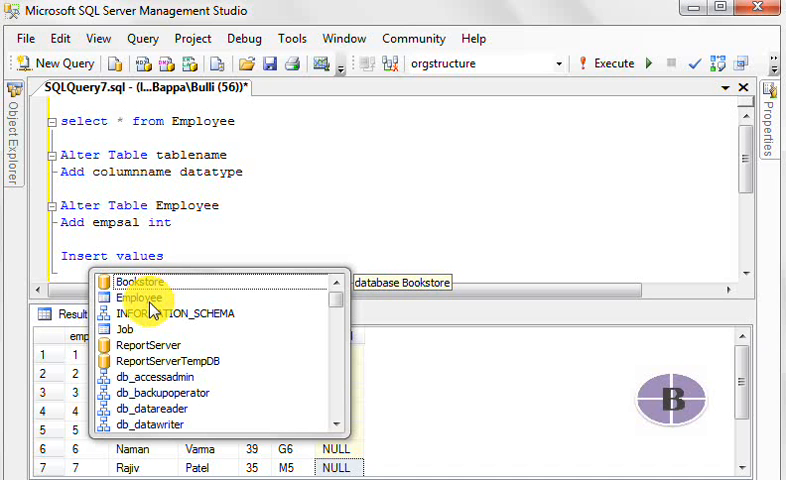
{"action": "left_click", "coordinate": [133, 298]}
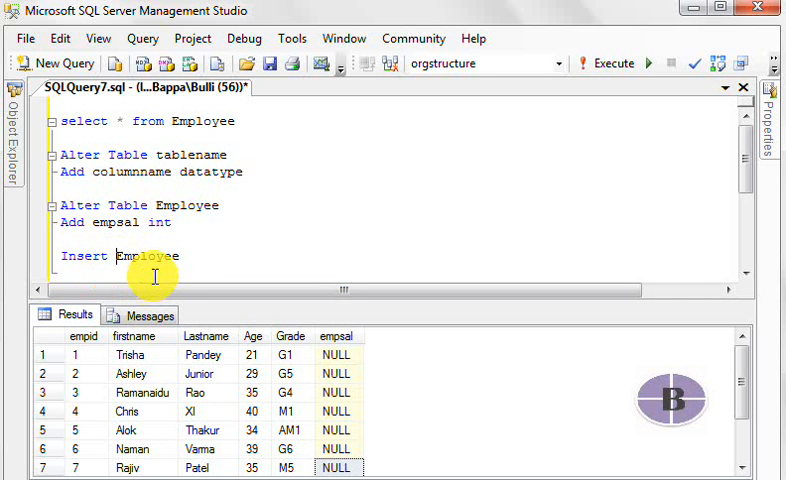
{"action": "type", "text": "values"}
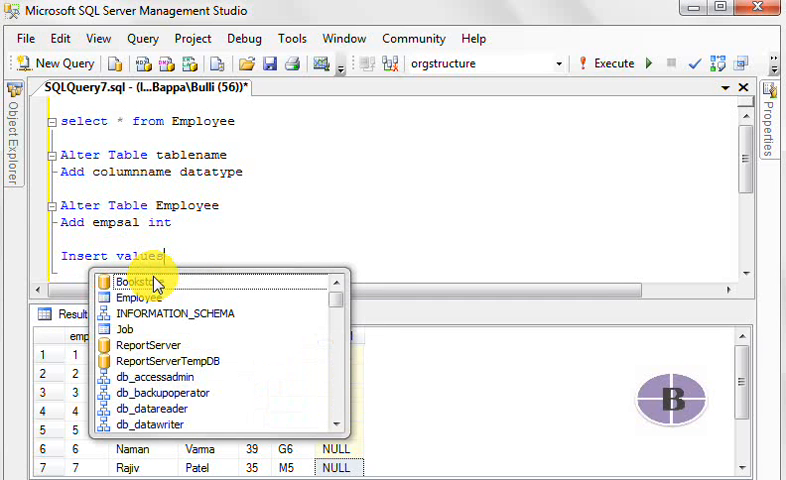
{"action": "mouse_move", "coordinate": [225, 227]}
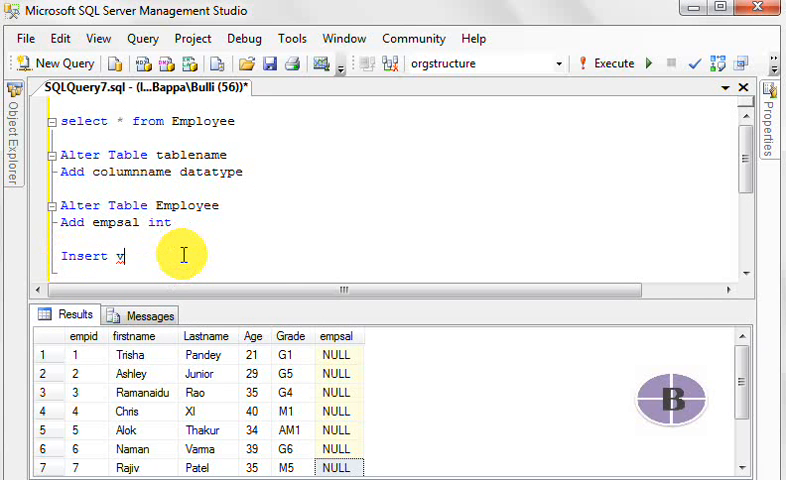
{"action": "key", "text": "Ctrl+z"}
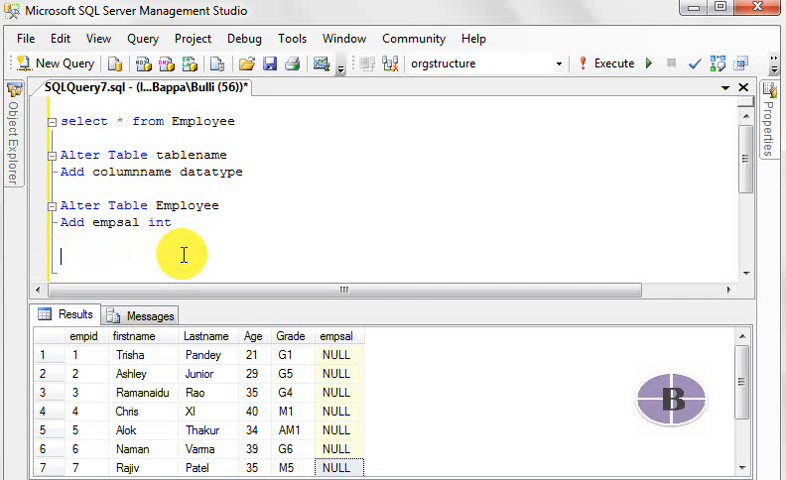
{"action": "left_click", "coordinate": [337, 336]}
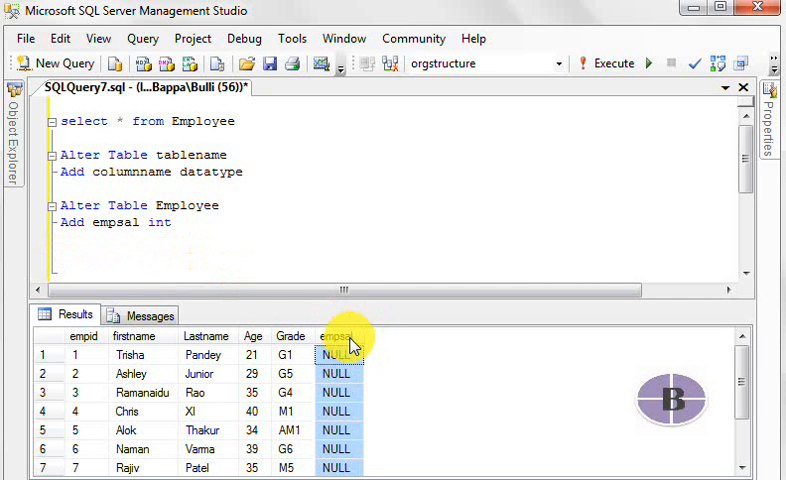
{"action": "mouse_move", "coordinate": [264, 280]}
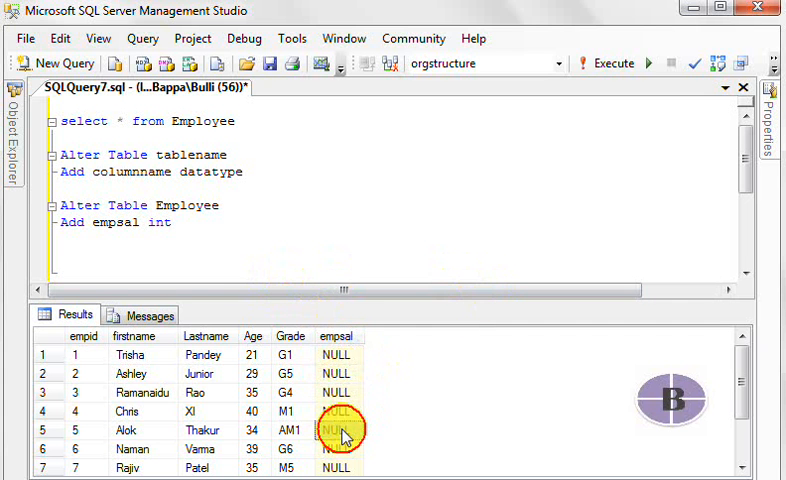
{"action": "left_click", "coordinate": [337, 448]}
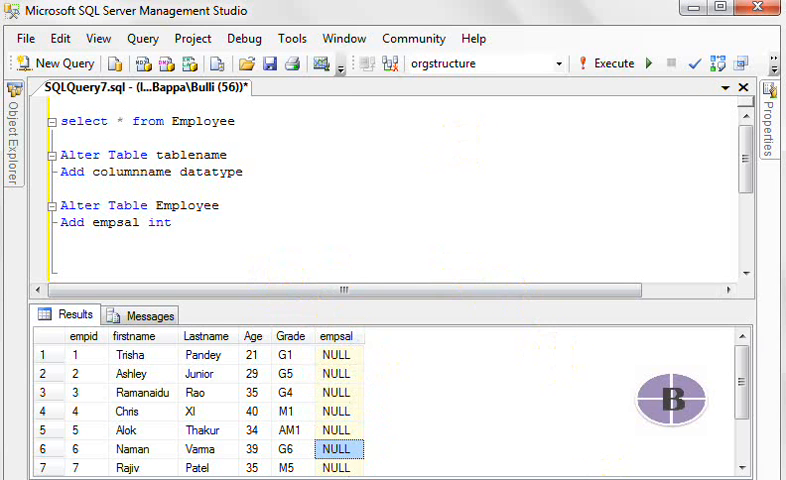